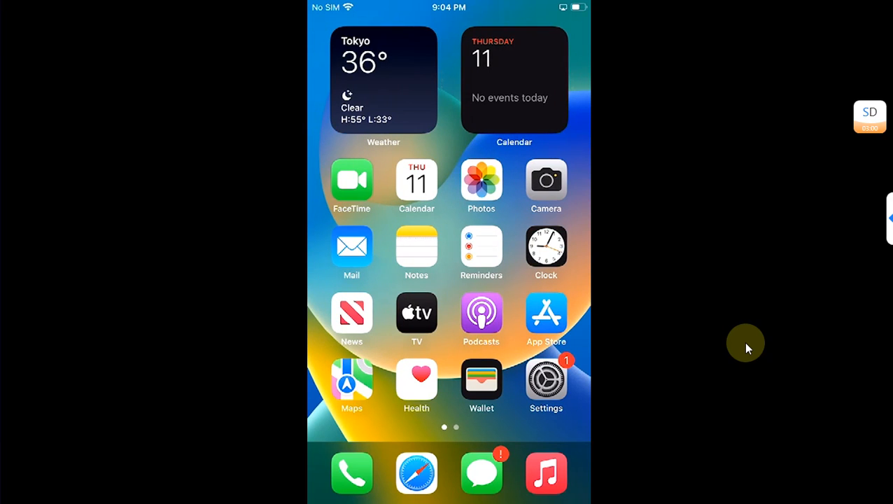
# - Swipe to the second Home Screen page showing Sileo, palera1n, Files and Utilities
pyautogui.hscroll(-3)
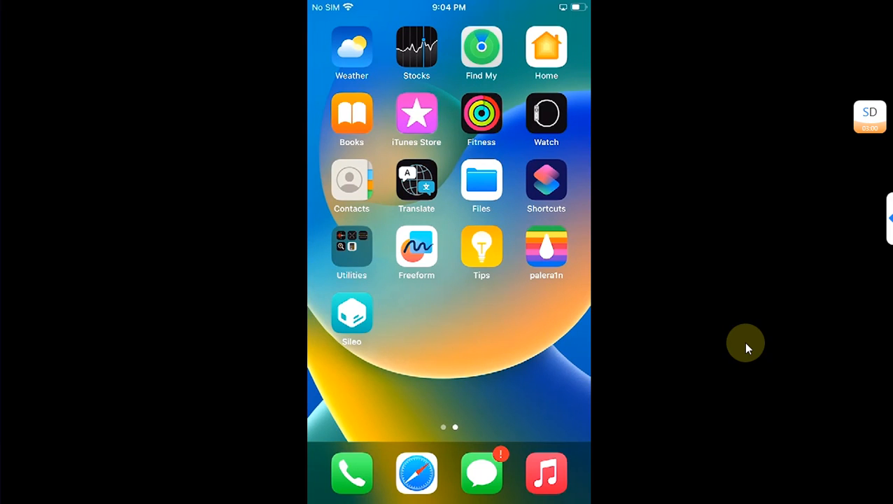
# - Search 'trollpad github' in Safari and open the khanhduytran0/TrollPad repository page
pyautogui.click(417, 473)
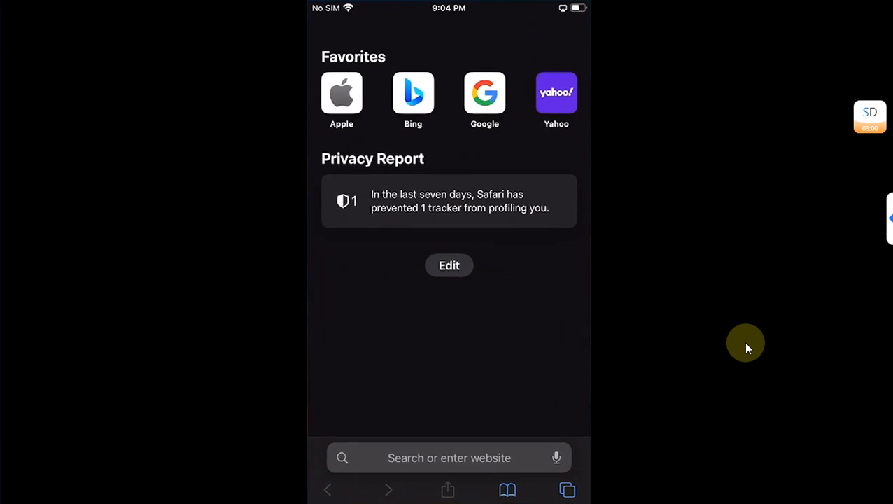
pyautogui.write('trollpad githu')
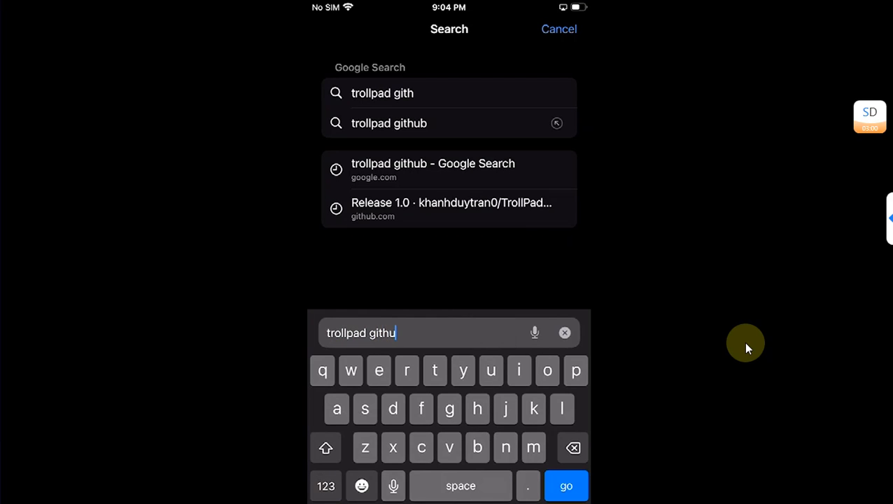
pyautogui.click(389, 123)
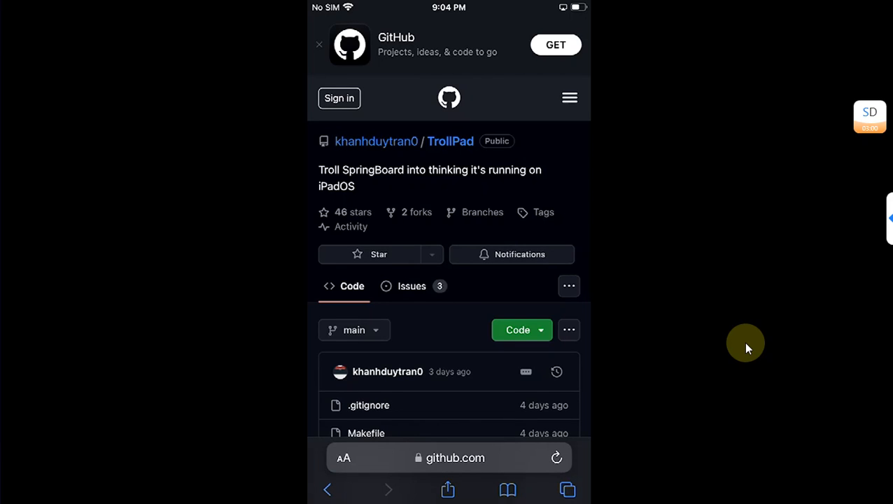
# - Scroll to the TrollPad 1.0 release and its Assets list with the arm64 .deb
pyautogui.scroll(-3)
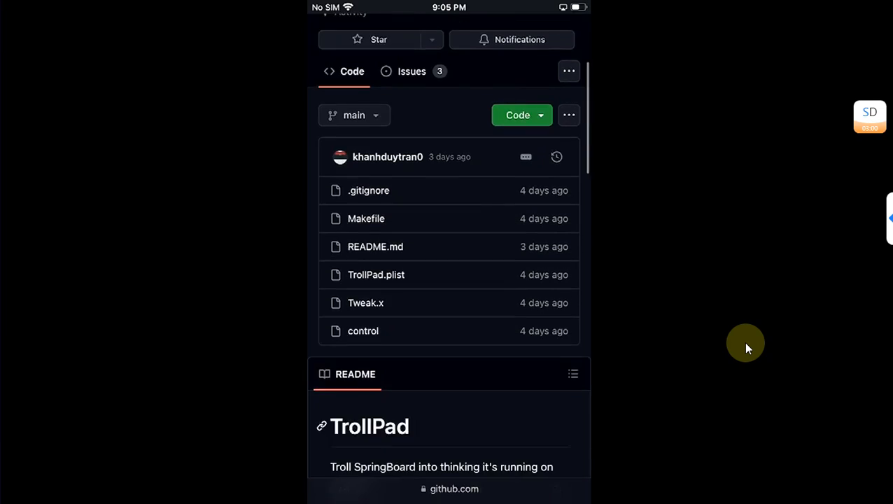
pyautogui.scroll(-3)
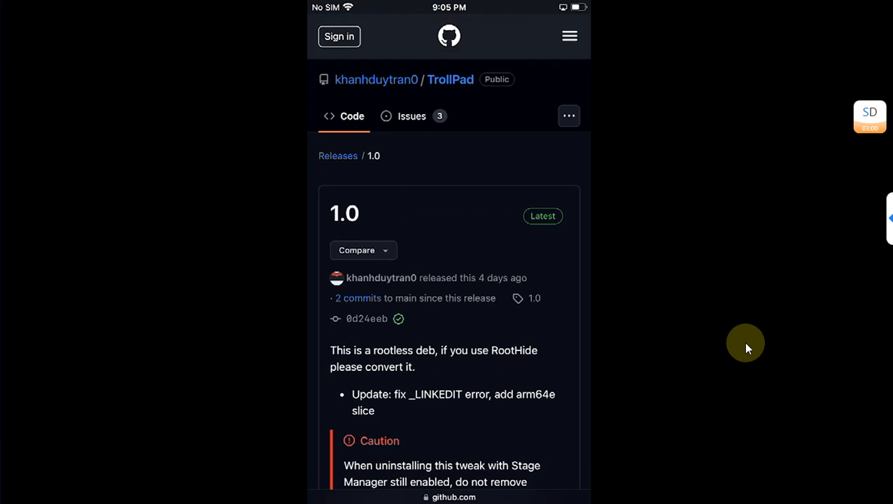
pyautogui.scroll(-3)
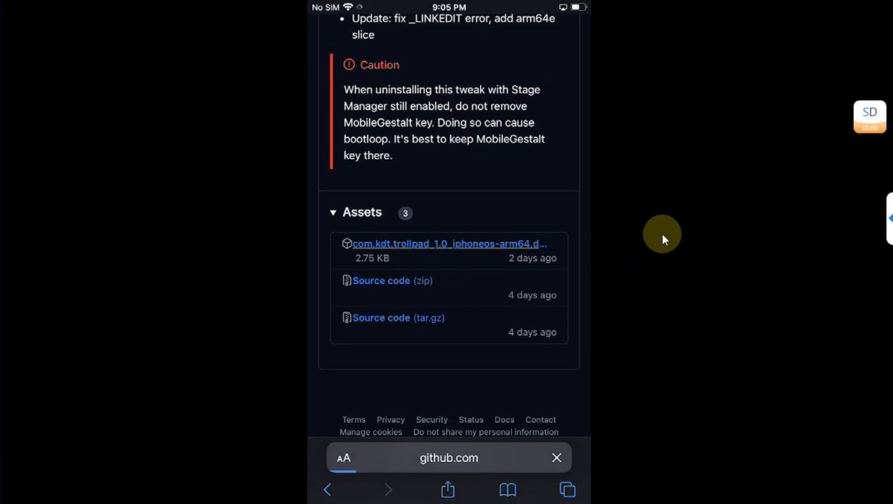
# - Download the TrollPad rootless arm64 .deb and share it to Sileo
pyautogui.click(450, 244)
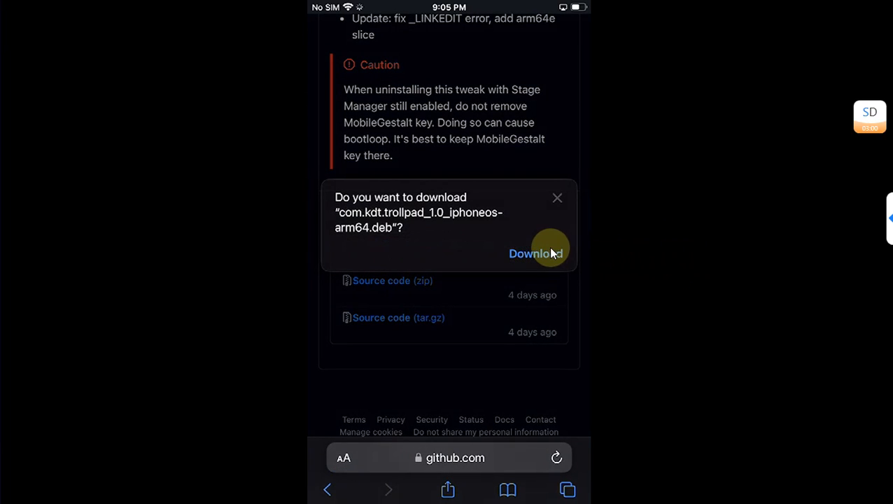
pyautogui.click(535, 254)
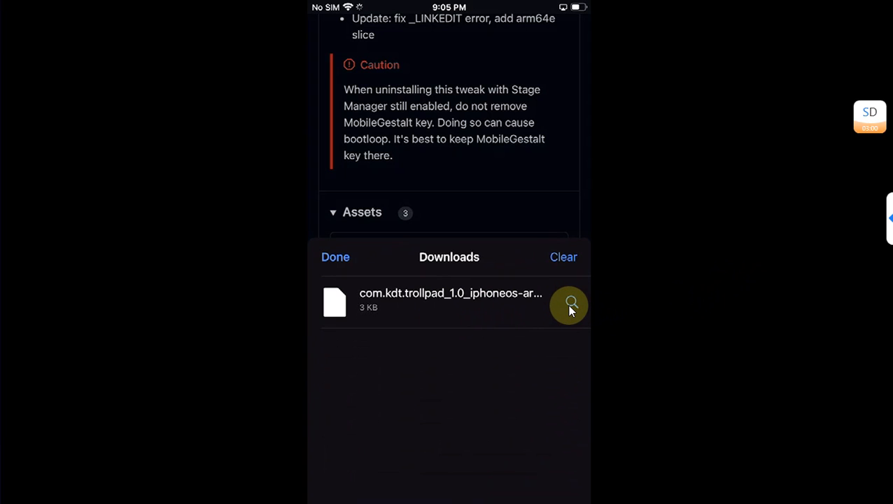
pyautogui.click(570, 304)
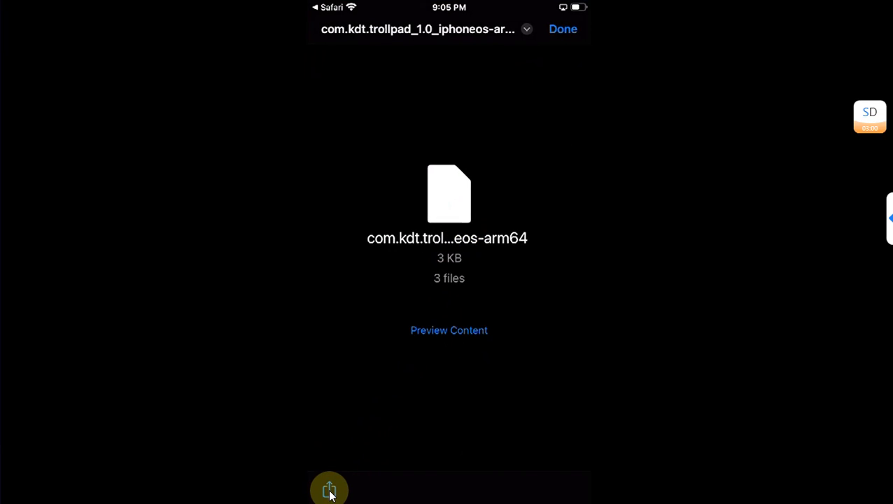
pyautogui.click(329, 488)
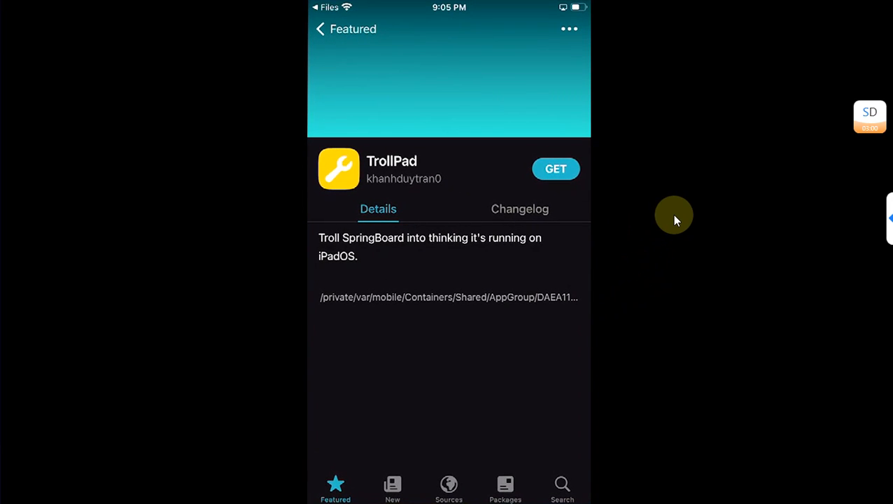
# - Install TrollPad (com.kdt.trollpad) from the Sileo queue and restart SpringBoard
pyautogui.click(555, 169)
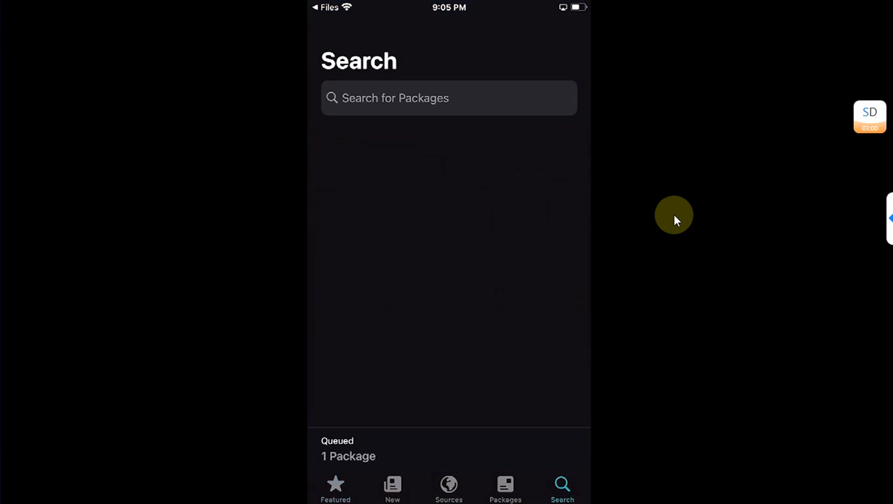
pyautogui.write('Ele')
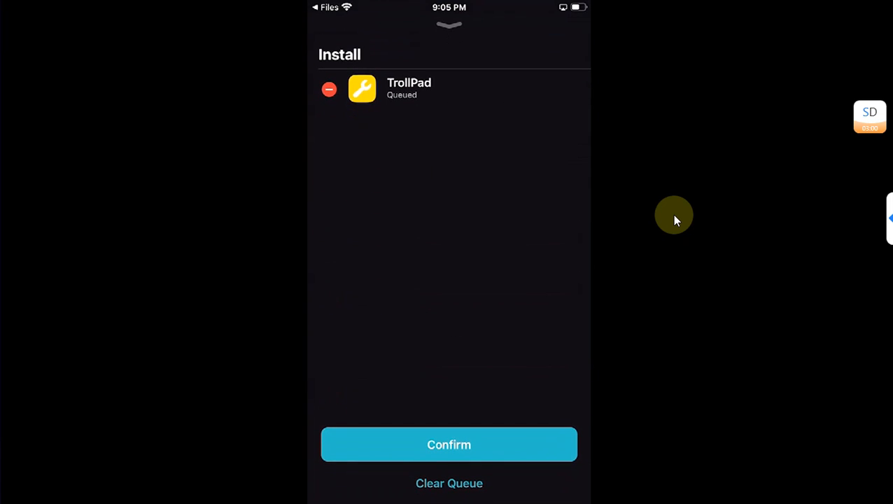
pyautogui.click(449, 445)
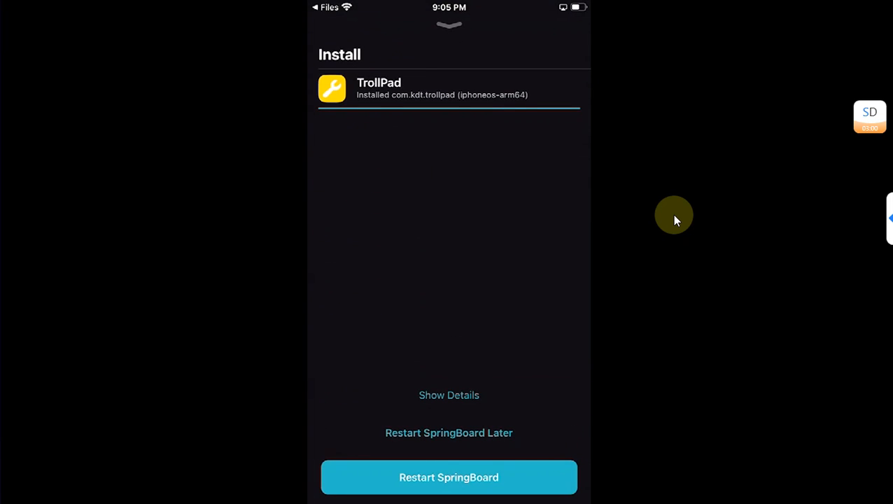
pyautogui.click(449, 478)
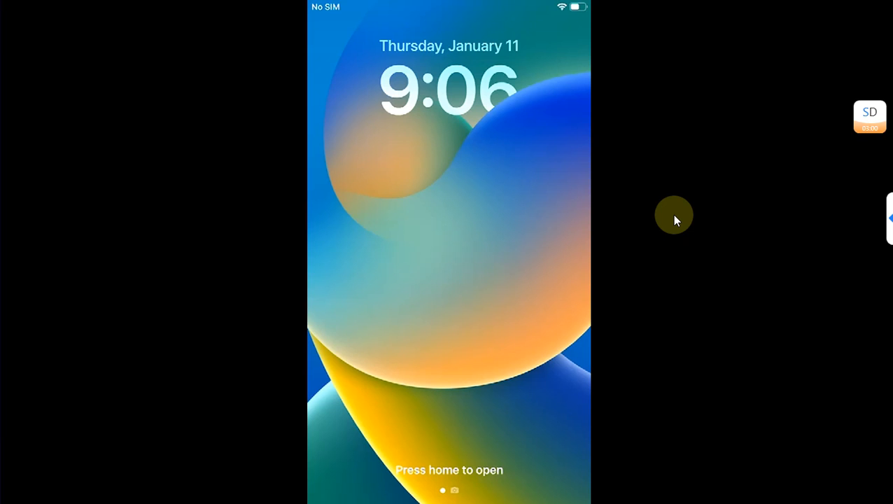
pyautogui.moveTo(378, 22)
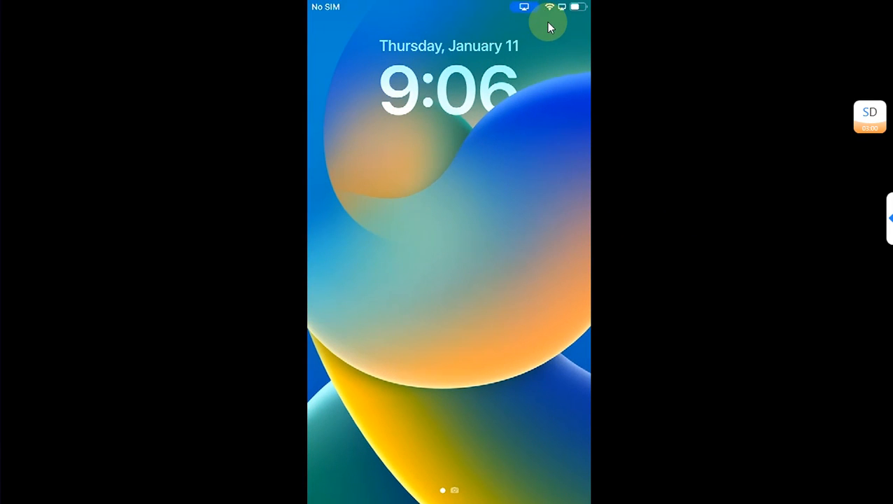
pyautogui.moveTo(553, 15)
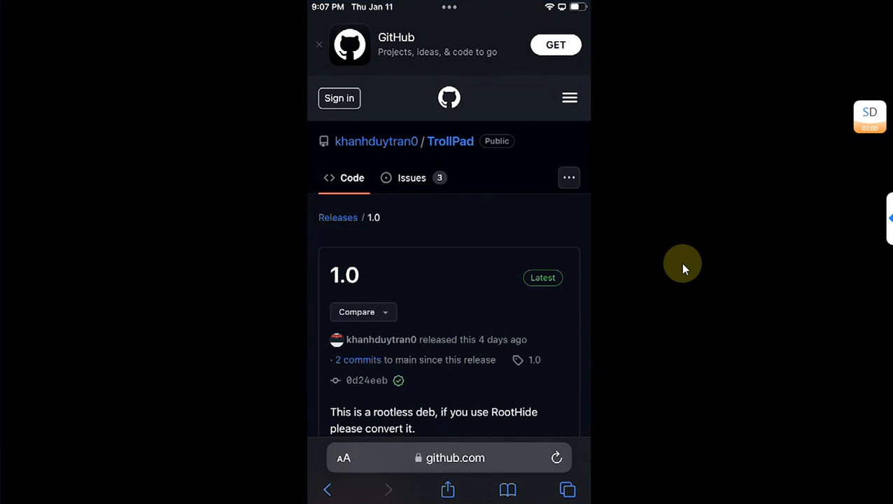
pyautogui.moveTo(490, 491)
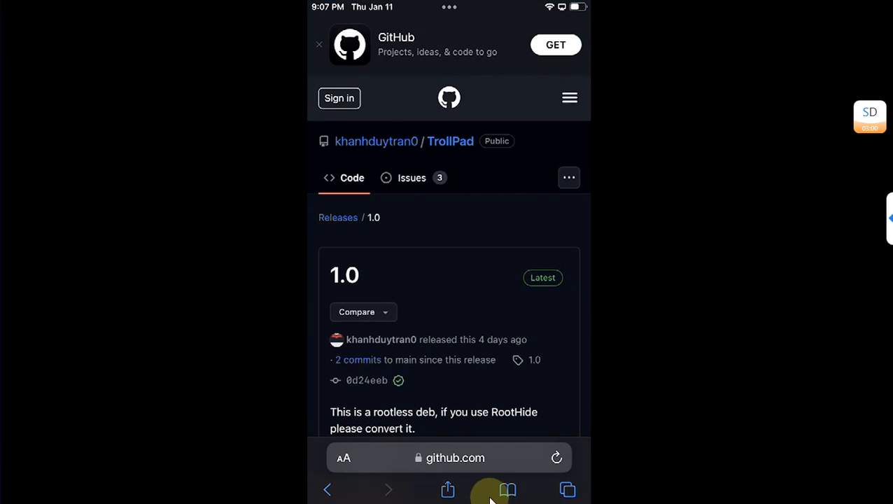
pyautogui.moveTo(682, 367)
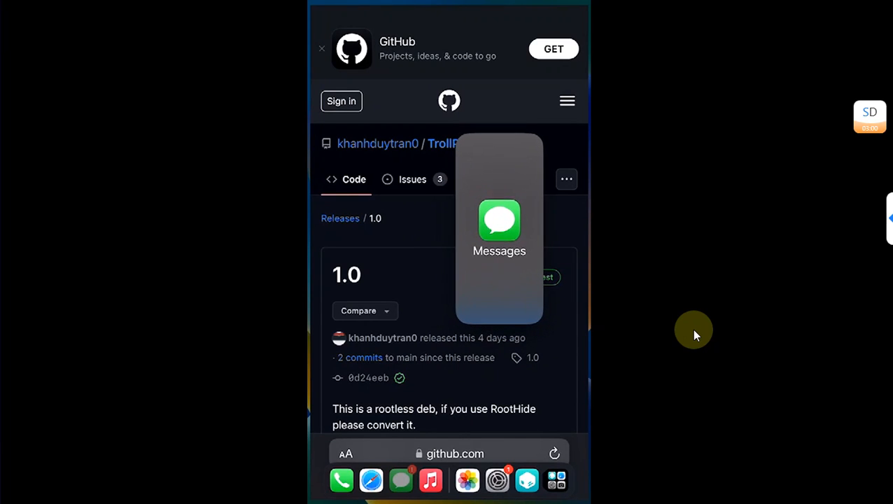
# - Place Messages over the open Safari page
pyautogui.click(499, 224)
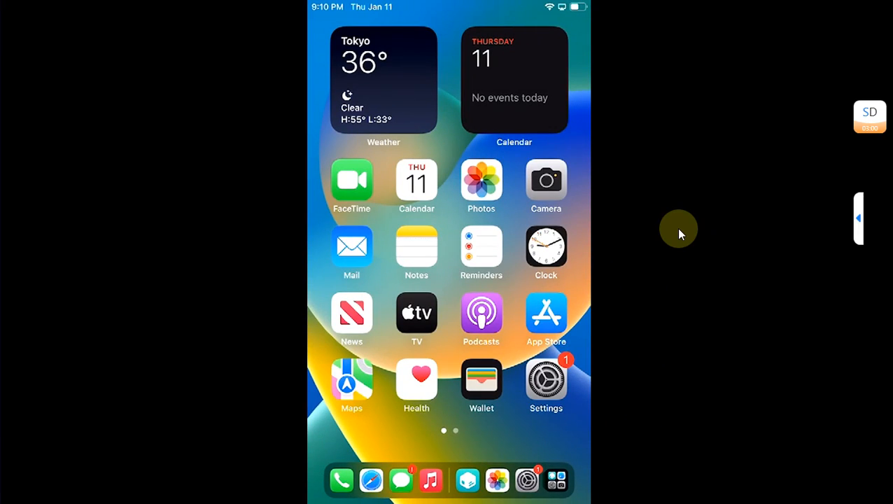
# - Open Messages full screen from the iPad-style dock
pyautogui.click(401, 480)
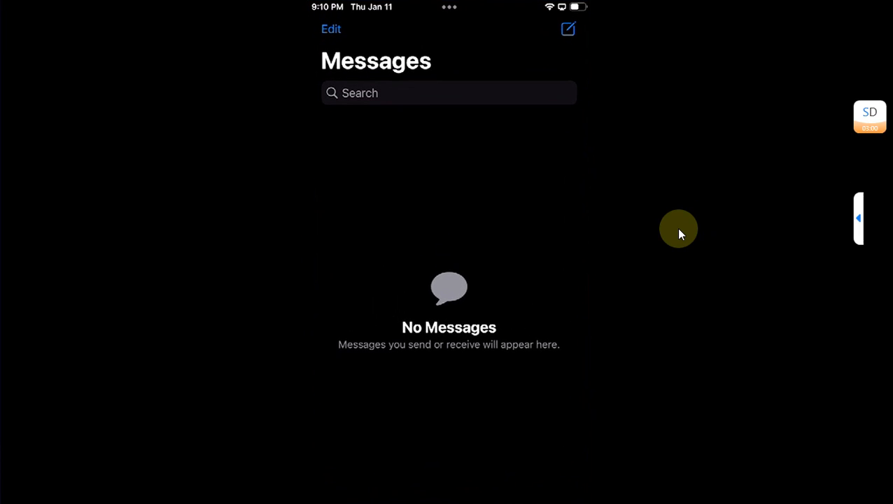
pyautogui.moveTo(687, 232)
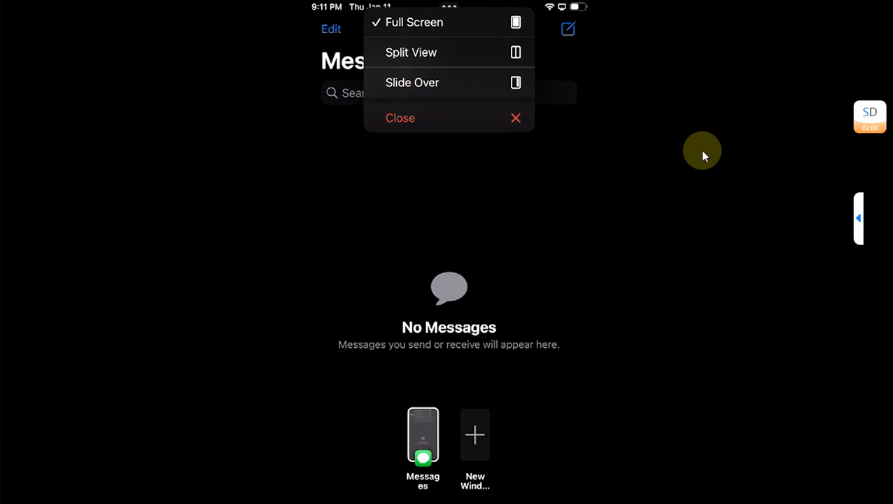
pyautogui.moveTo(710, 154)
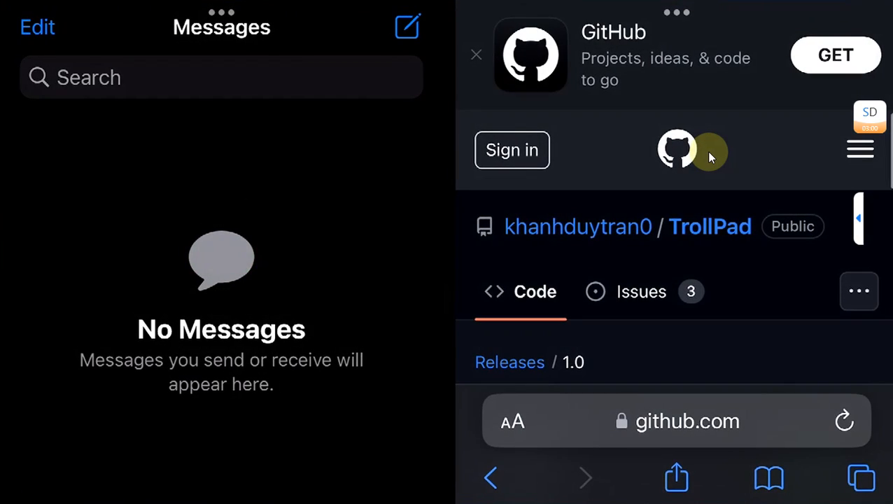
# - Scroll the Safari pane through the TrollPad release notes and uninstall caution
pyautogui.scroll(-3)
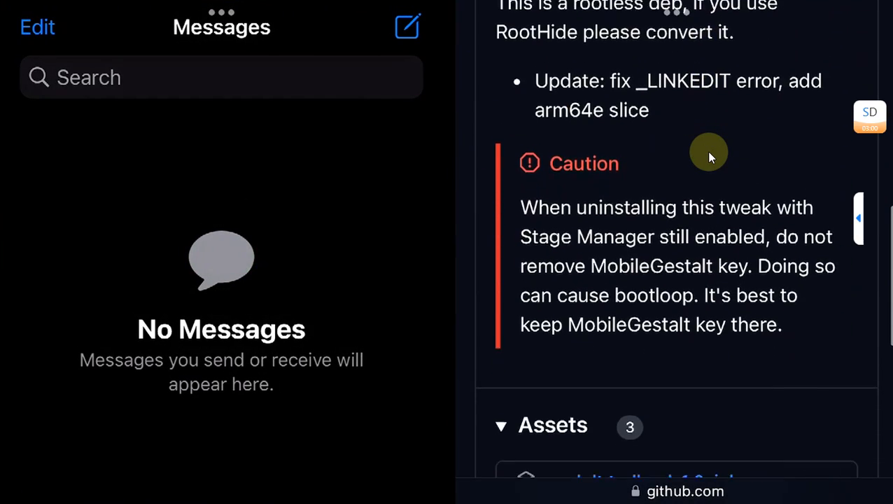
pyautogui.click(221, 77)
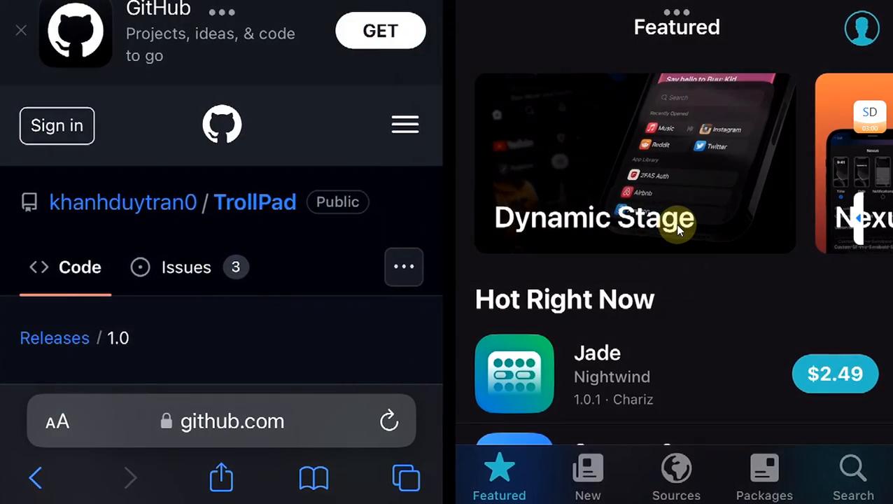
# - Leave the Safari and Sileo Split View for the iPadOS-style Home Screen
pyautogui.scroll(-3)
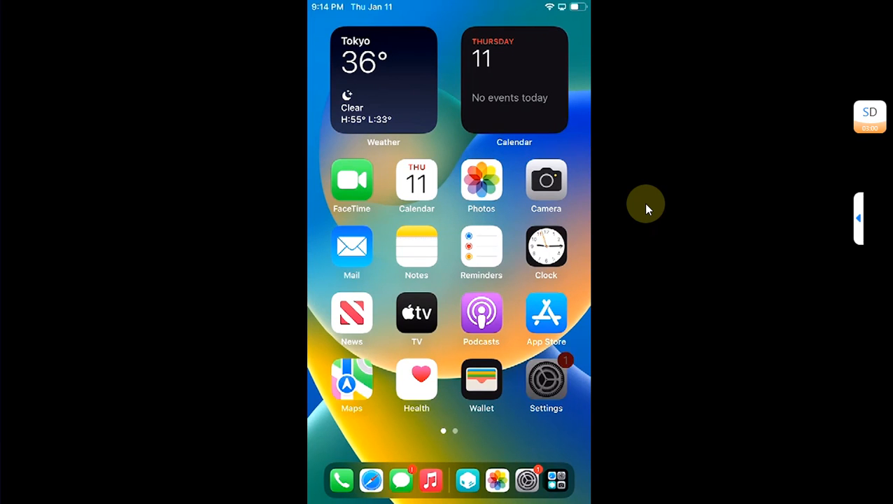
# - Open Settings and show its multitasking window layout choices
pyautogui.click(546, 378)
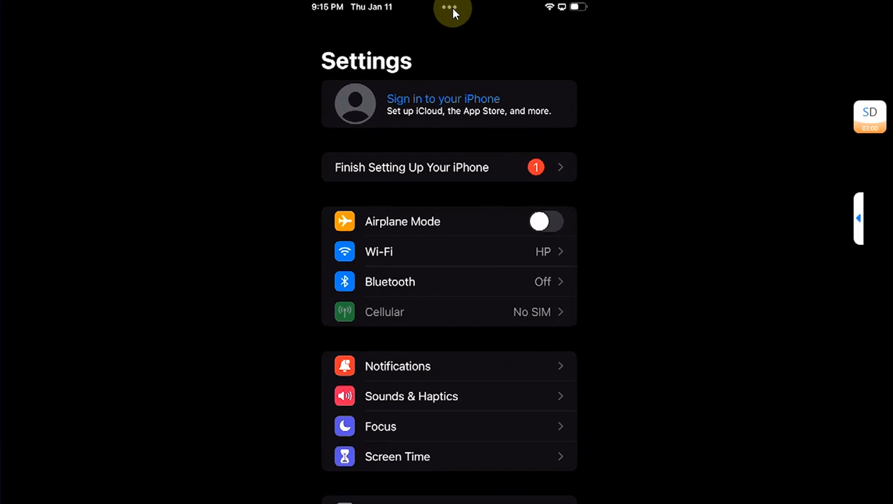
pyautogui.click(452, 11)
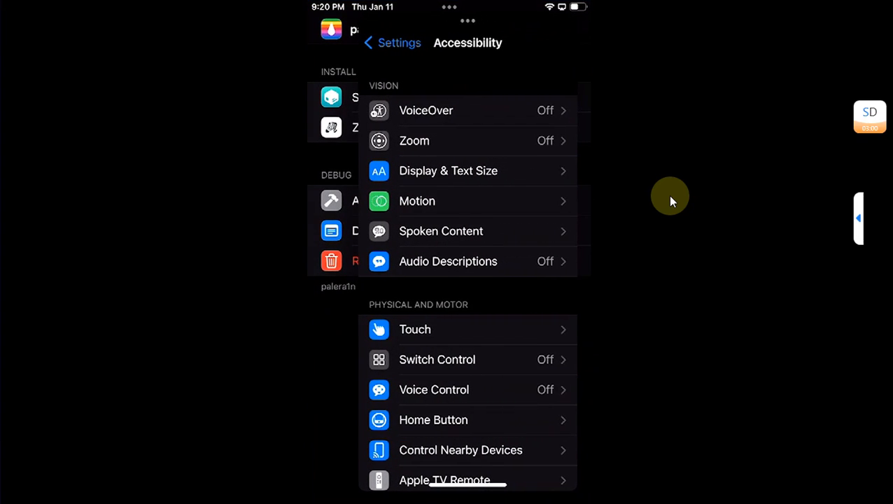
# - Search Sileo for 'Tr', uninstall the TrollPad 1.0 package, and restart SpringBoard
pyautogui.click(392, 42)
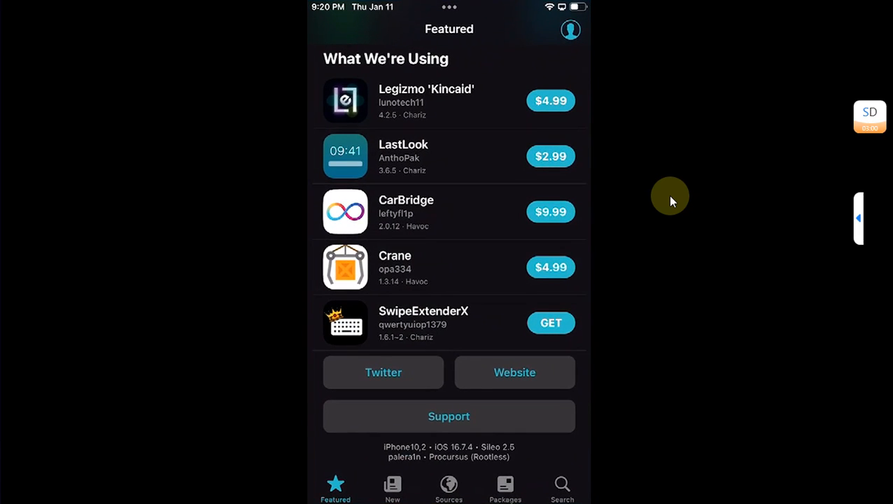
pyautogui.write('Tr')
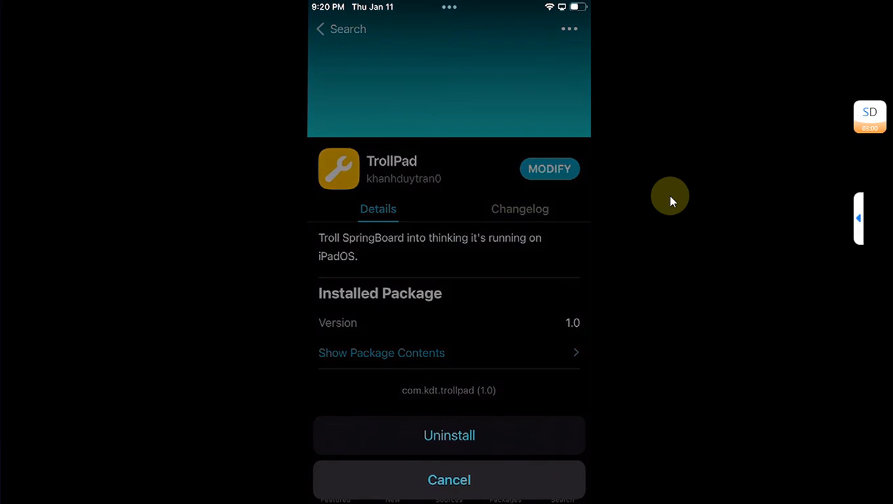
pyautogui.click(448, 435)
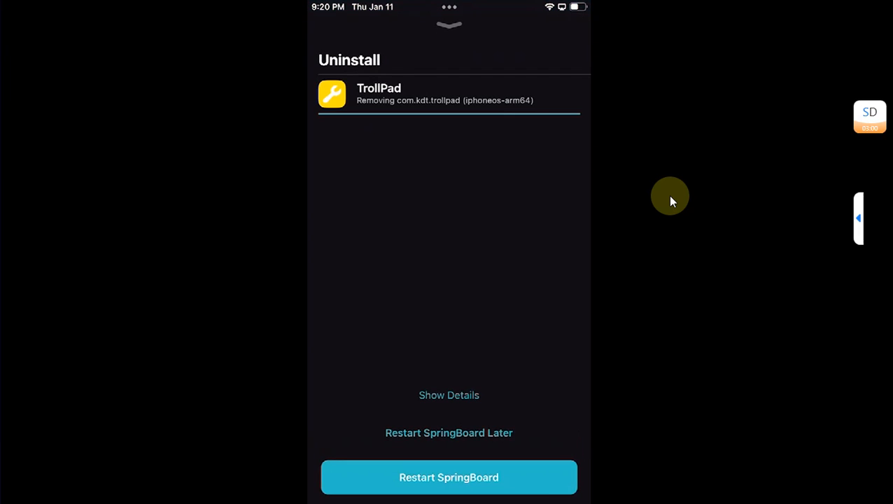
pyautogui.click(448, 477)
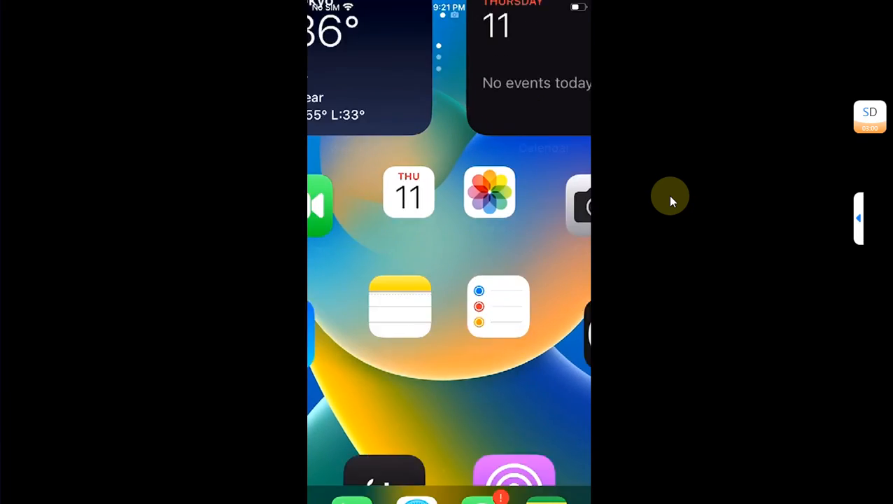